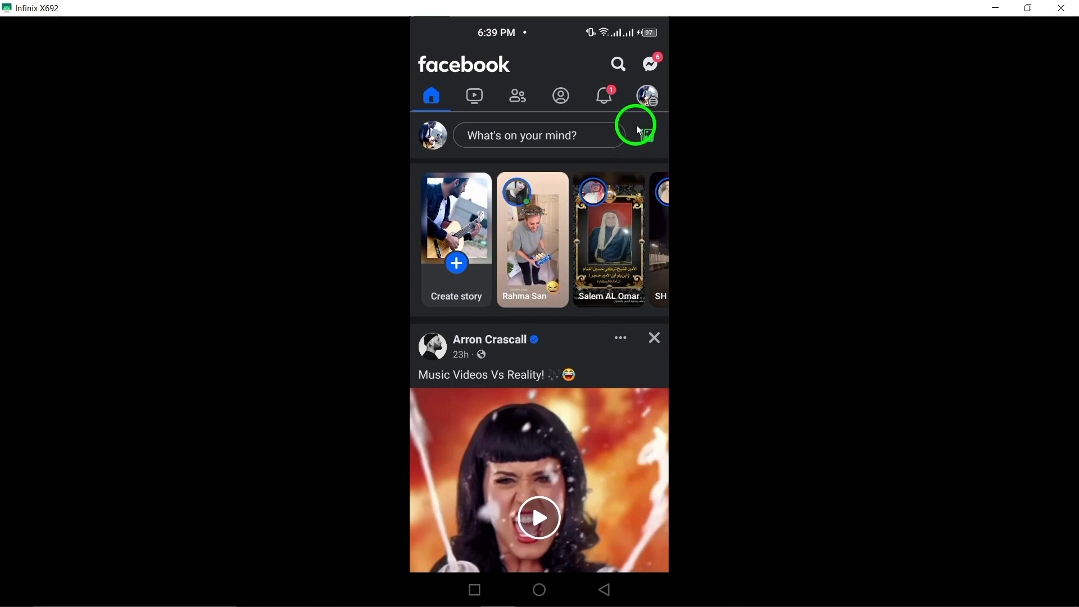
Bring up Facebook's main menu of shortcuts and sections from the news feed
{"action": "left_click", "coordinate": [648, 96]}
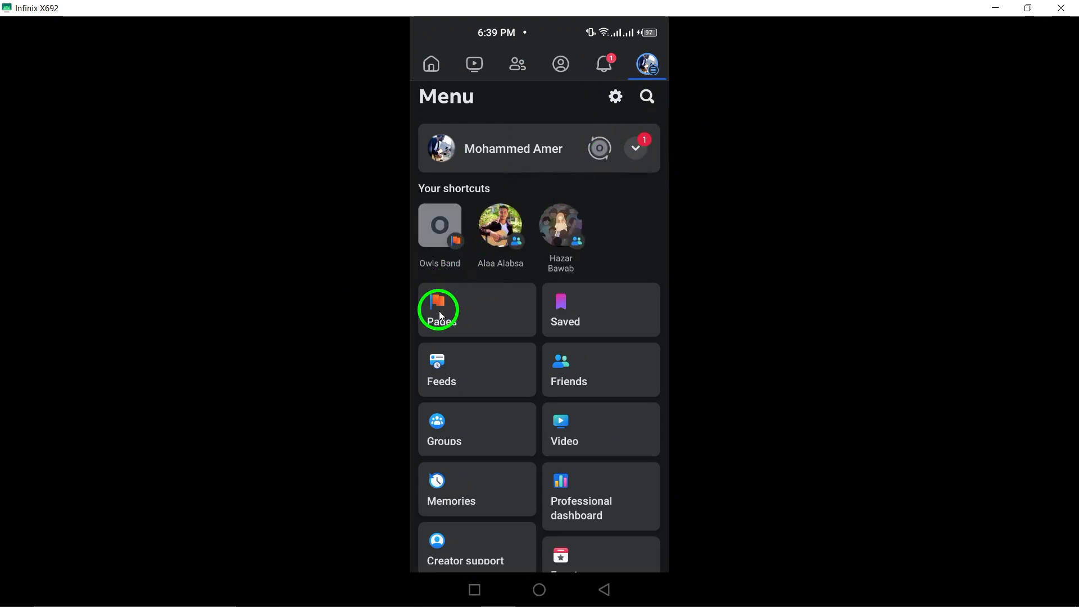
Go to Pages and enter the Owls Band page under pages you manage
{"action": "left_click", "coordinate": [440, 310]}
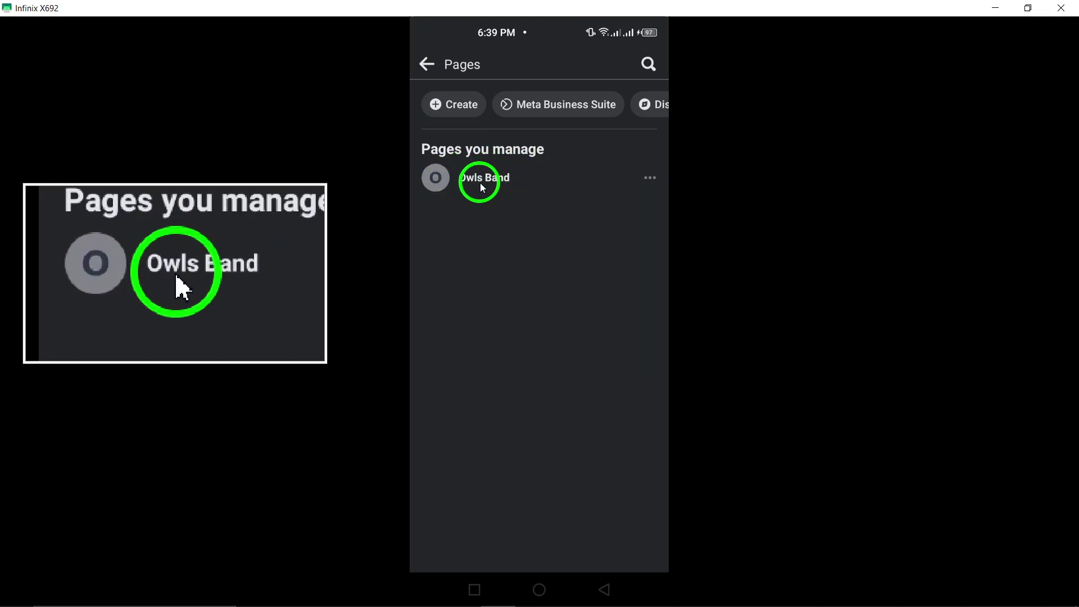
{"action": "left_click", "coordinate": [479, 177]}
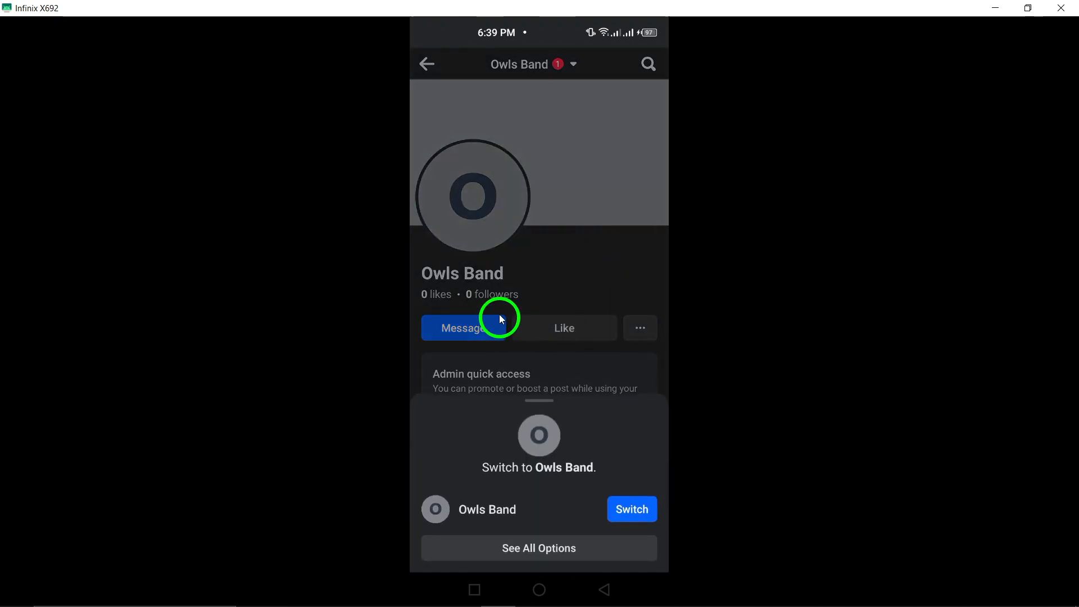
Switch to acting as Owls Band and enter the page's own profile
{"action": "left_click", "coordinate": [632, 510]}
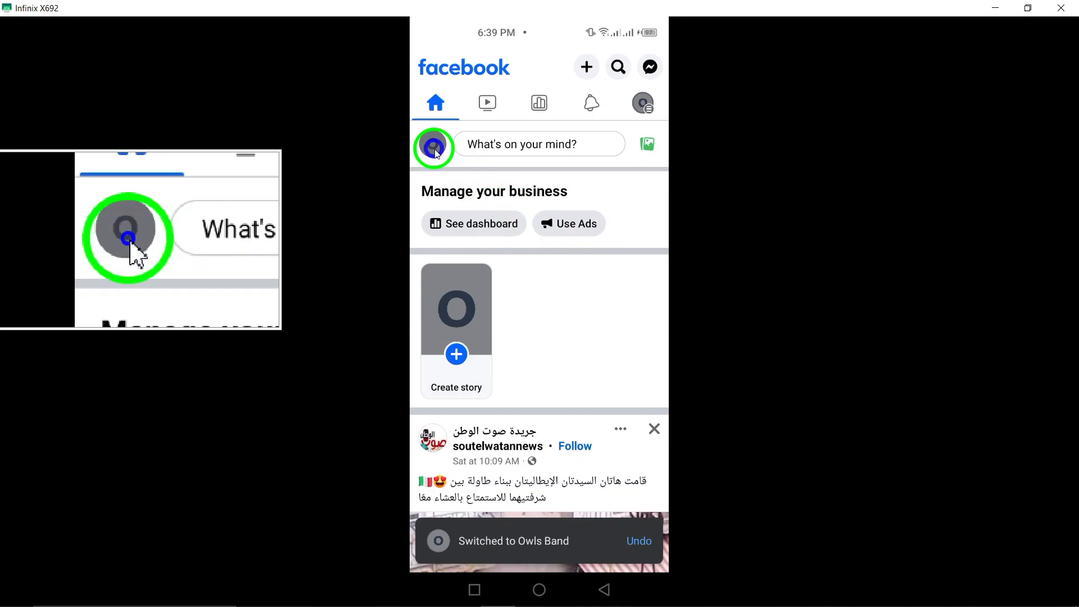
{"action": "left_click", "coordinate": [435, 148]}
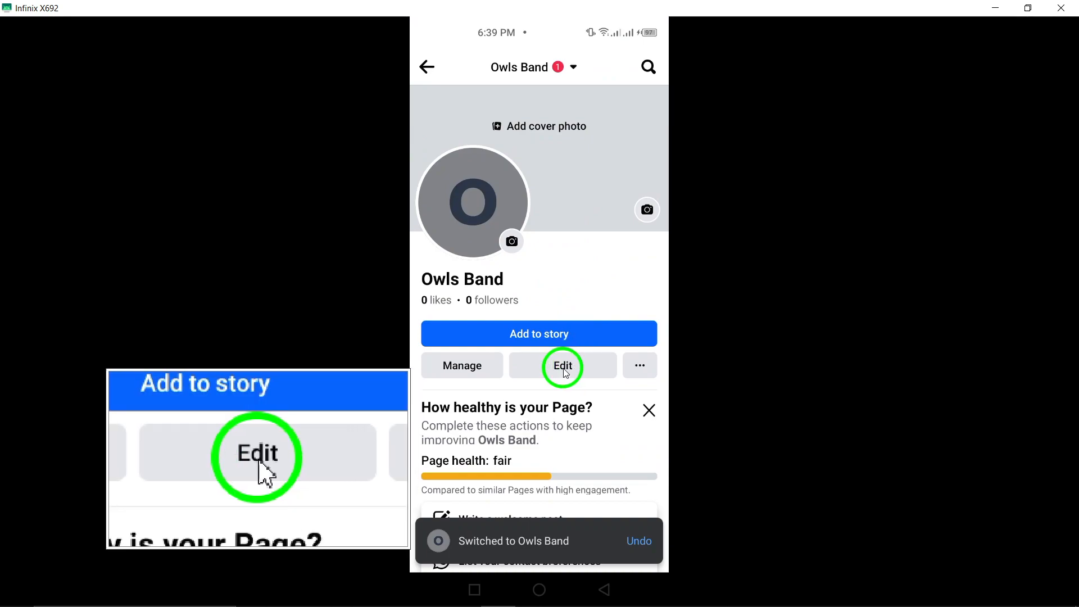
Edit the Owls Band page and reach its About info with the Work section in view
{"action": "left_click", "coordinate": [562, 365]}
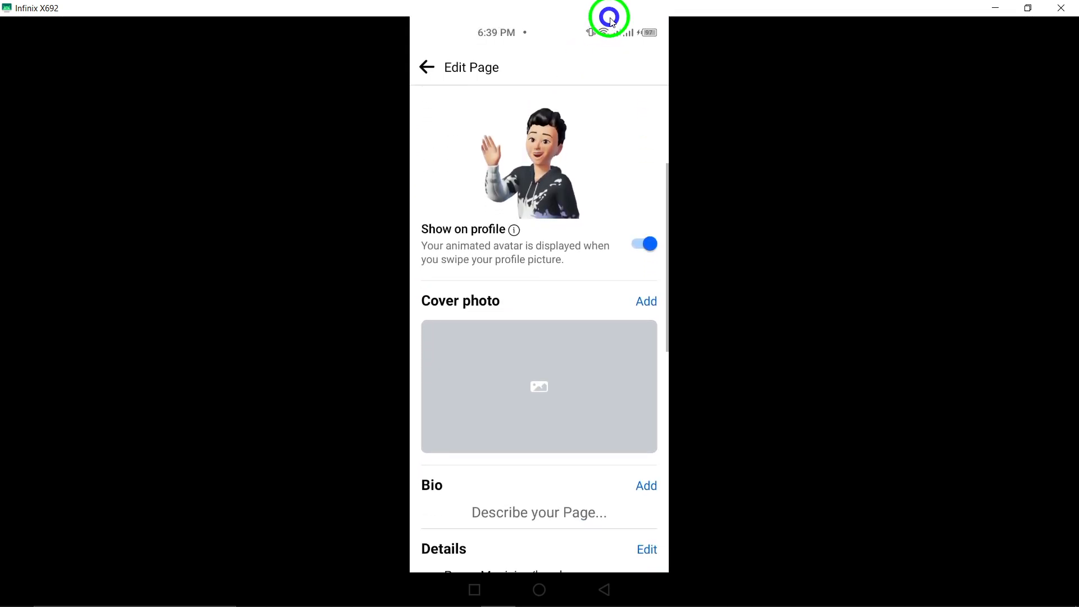
{"action": "scroll", "scroll_direction": "down", "scroll_amount": 3}
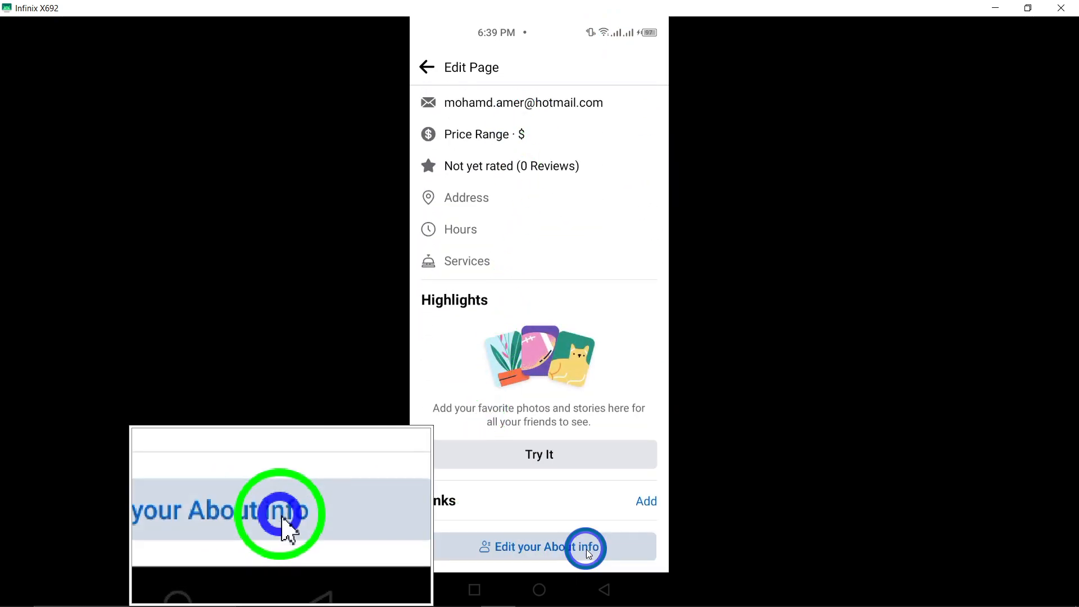
{"action": "left_click", "coordinate": [583, 547]}
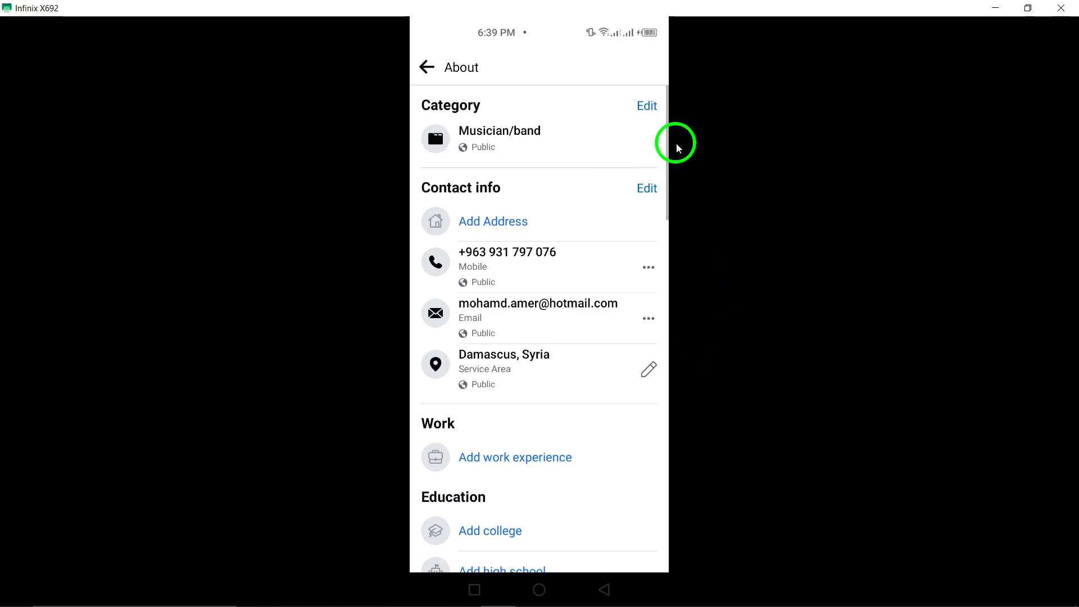
{"action": "scroll", "scroll_direction": "down", "scroll_amount": 3}
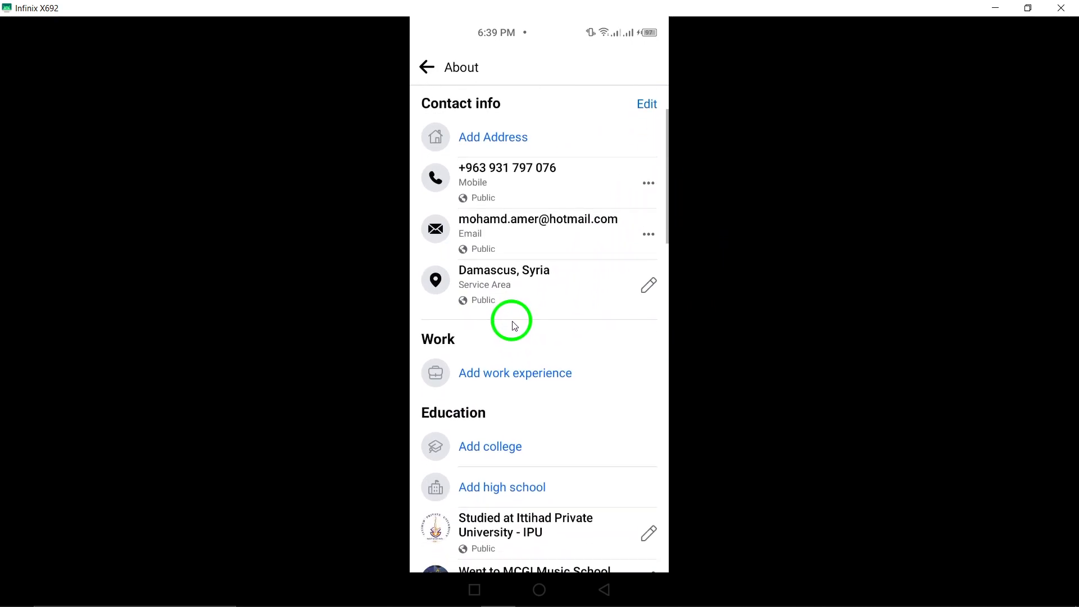
{"action": "scroll", "scroll_direction": "down", "scroll_amount": 3}
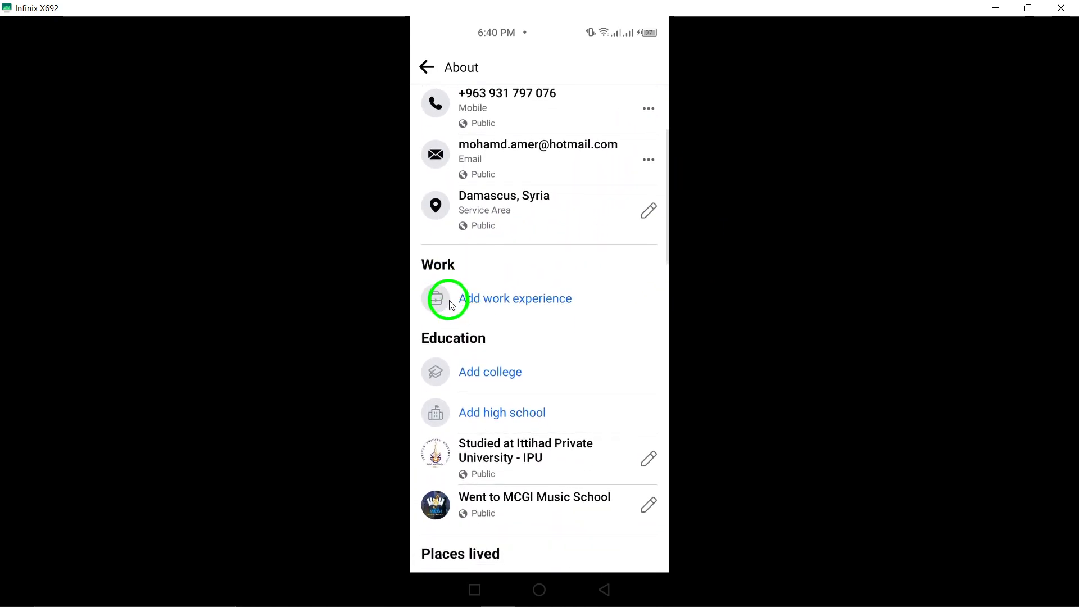
Add a work experience entry and search workplaces for 'asd'
{"action": "left_click", "coordinate": [517, 299]}
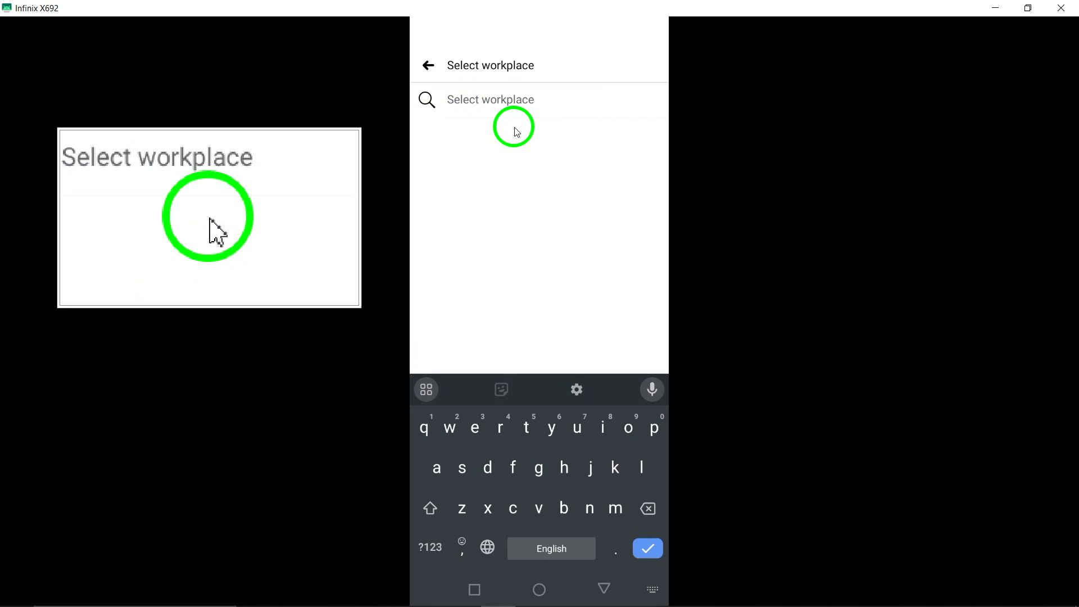
{"action": "type", "text": "asd"}
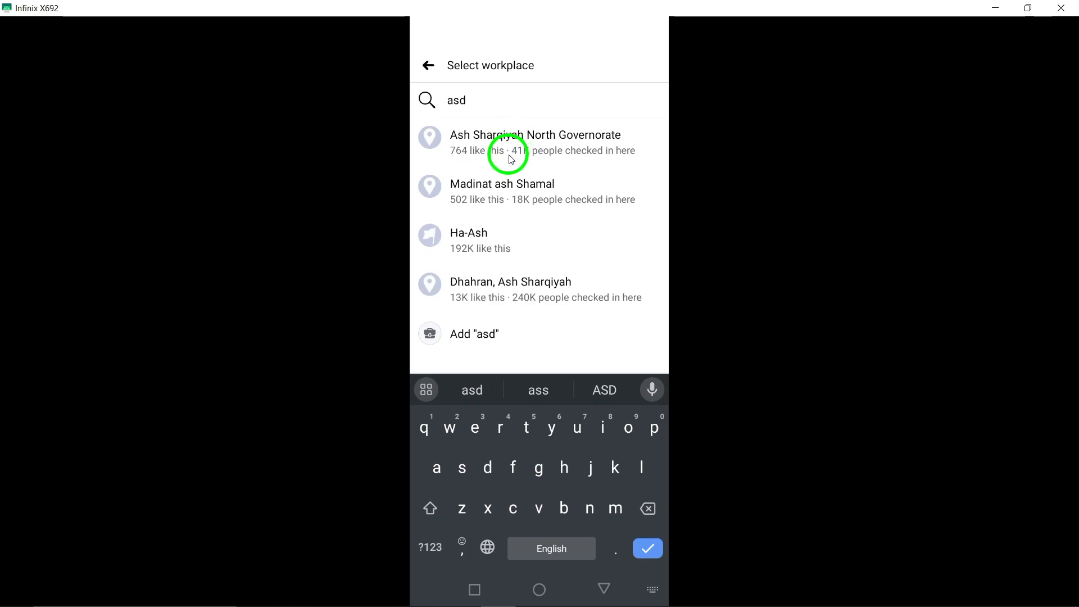
Choose Madinat ash Shamal as current workplace since April 2024 and save it
{"action": "left_click", "coordinate": [502, 191]}
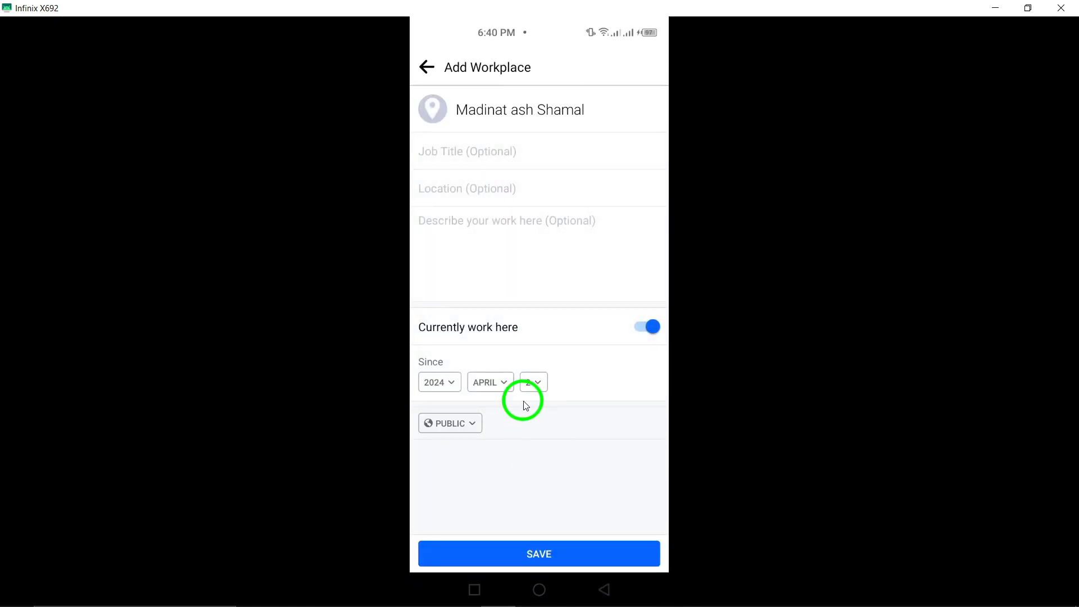
{"action": "left_click", "coordinate": [533, 383]}
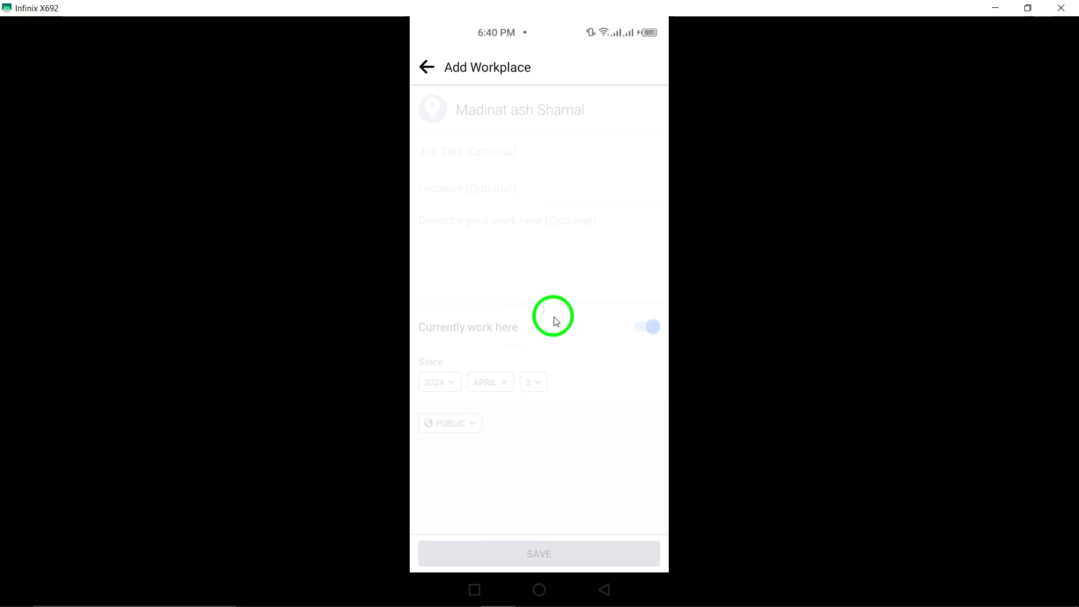
{"action": "mouse_move", "coordinate": [579, 313]}
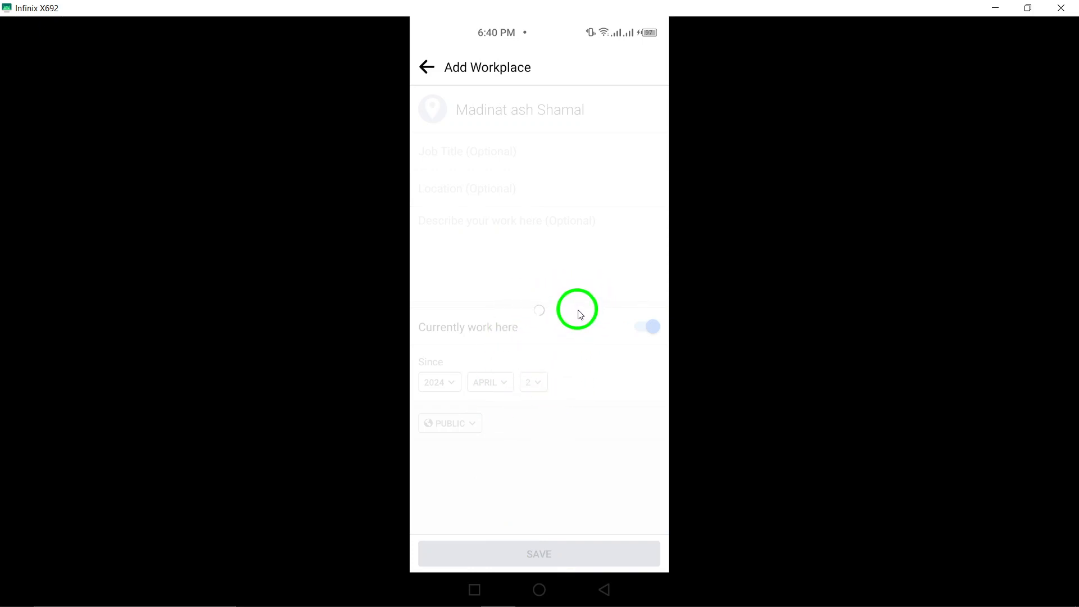